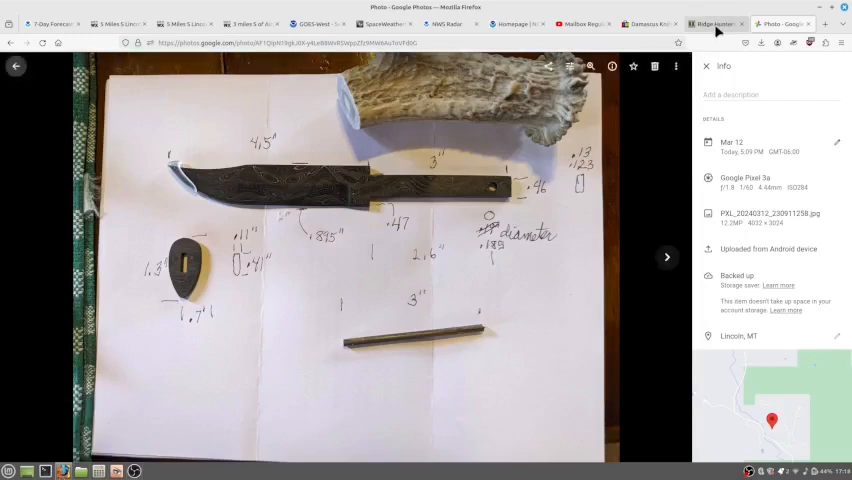
mouse_move(716, 24)
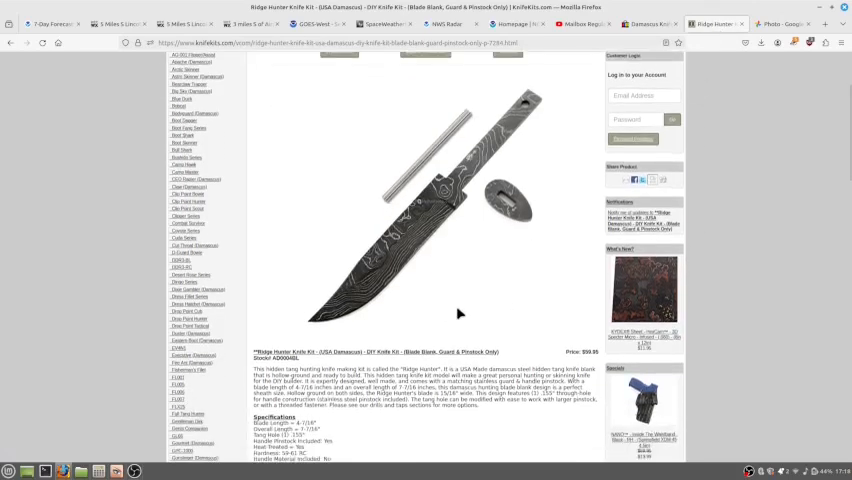
mouse_move(442, 280)
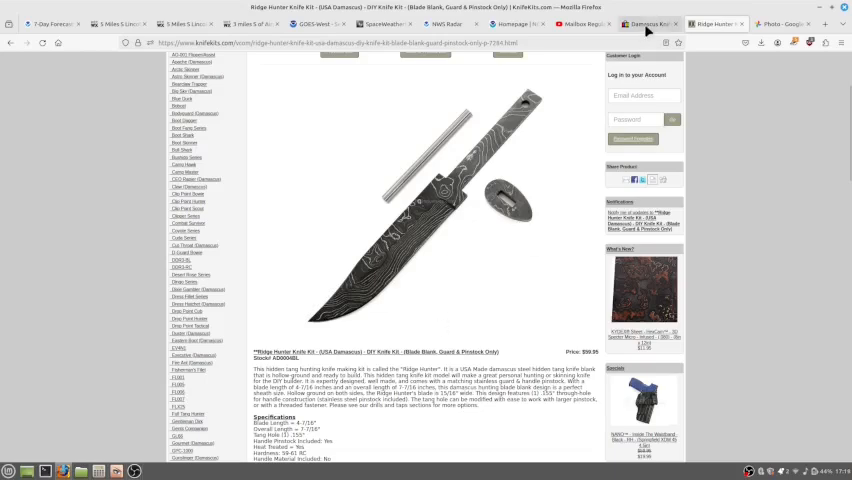
Switch to the eBay listing for the Damascus Ridge Hunter knife making kit.
left_click(636, 24)
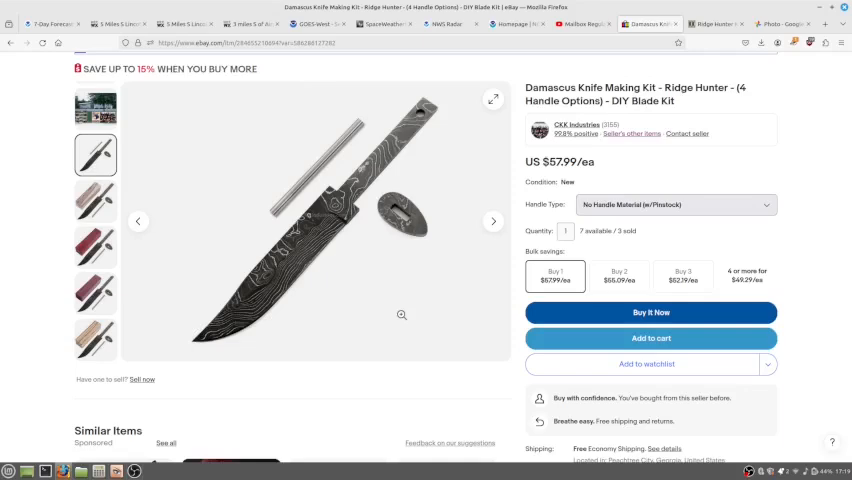
mouse_move(650, 212)
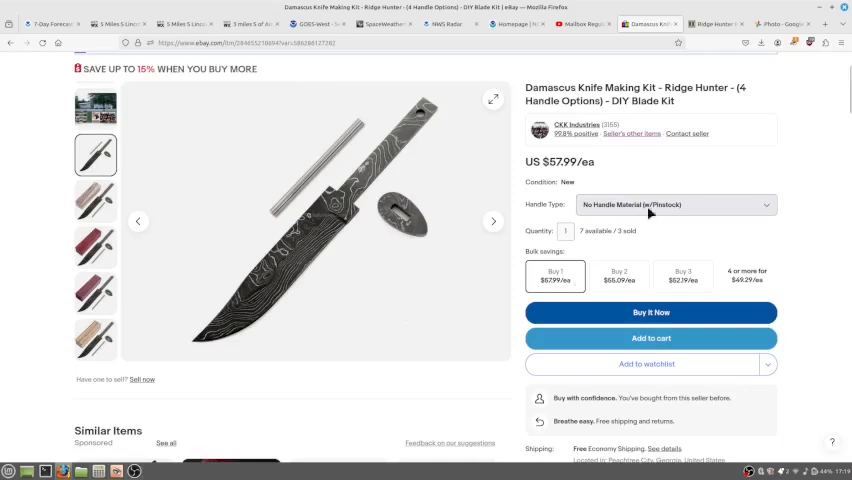
mouse_move(410, 226)
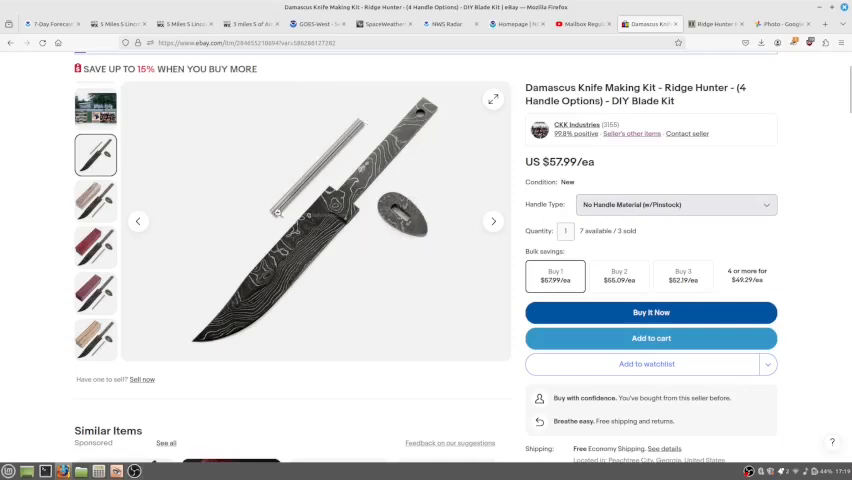
Bring the seller's specifications (4-7/16" blade, 7-7/16" overall length) into view.
scroll("down", 3)
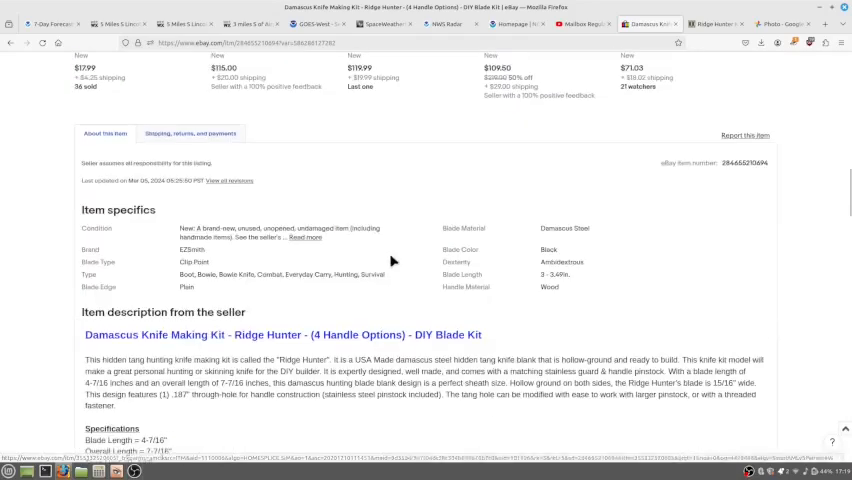
scroll("down", 3)
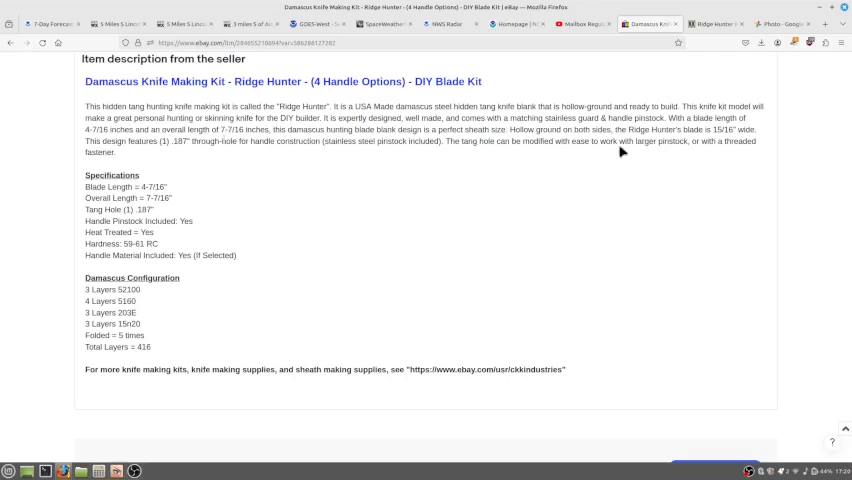
mouse_move(724, 140)
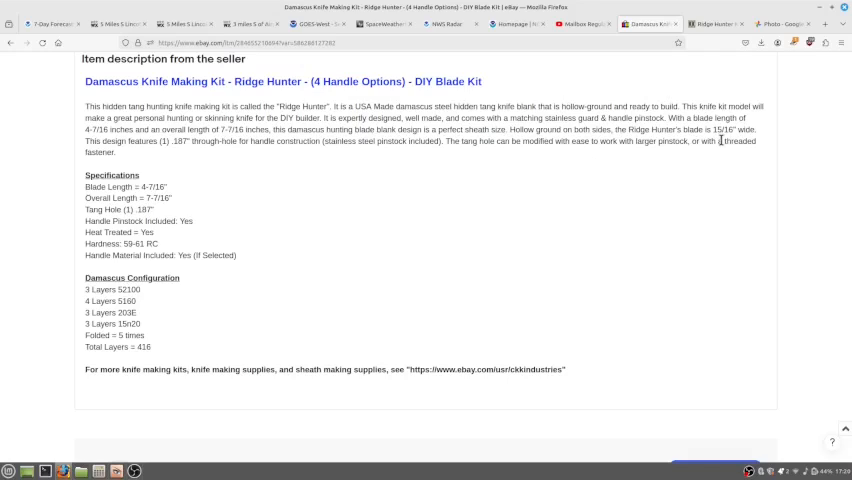
mouse_move(314, 168)
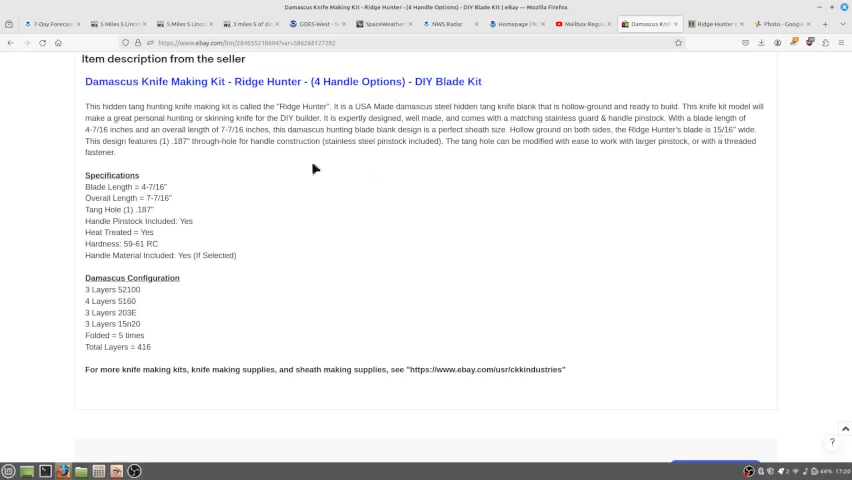
mouse_move(180, 156)
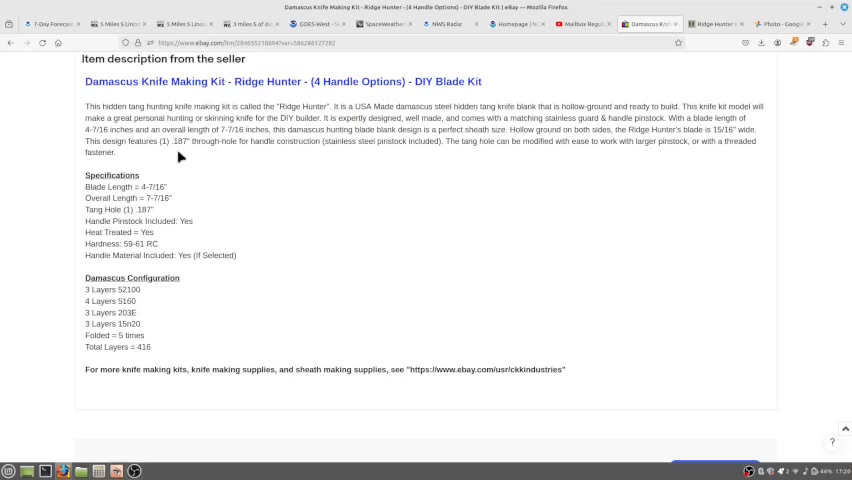
mouse_move(184, 156)
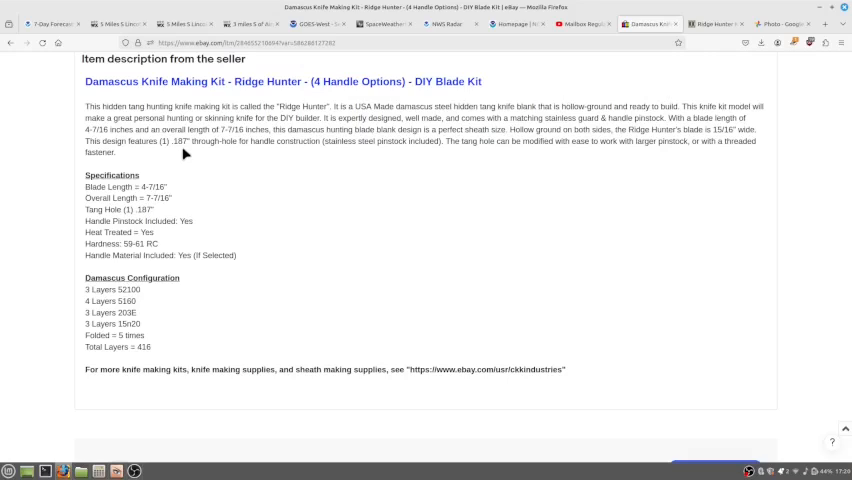
mouse_move(304, 200)
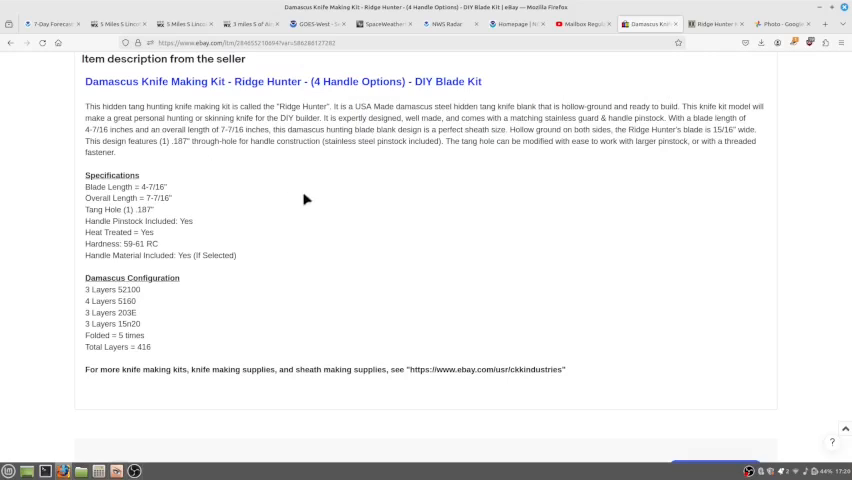
mouse_move(564, 126)
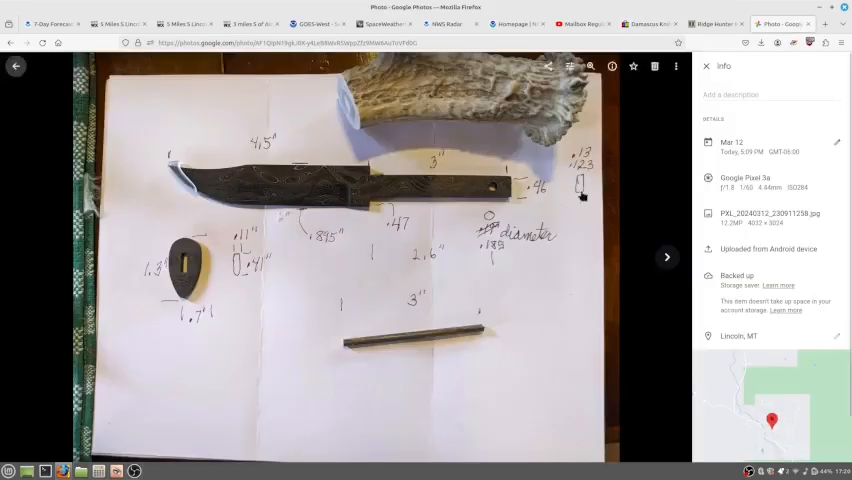
mouse_move(448, 98)
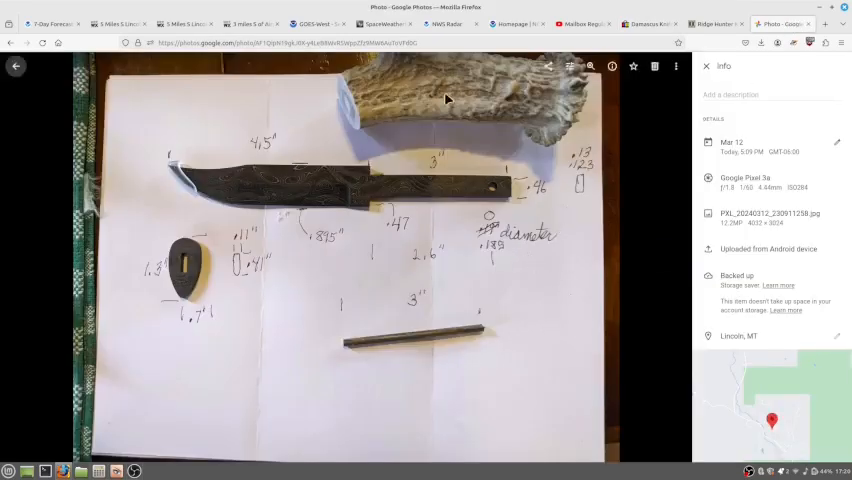
mouse_move(512, 106)
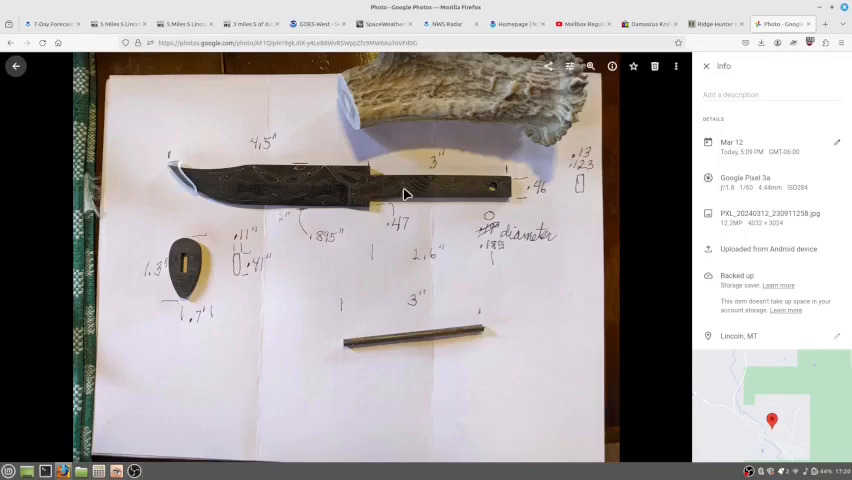
mouse_move(396, 204)
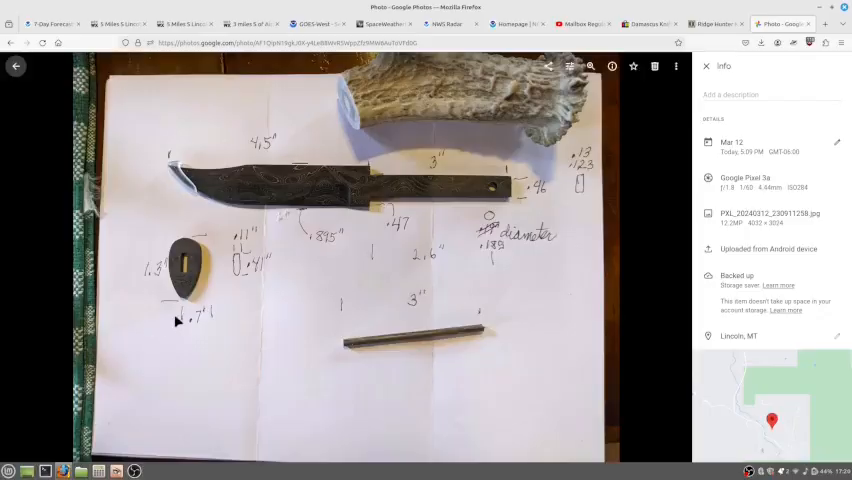
mouse_move(182, 256)
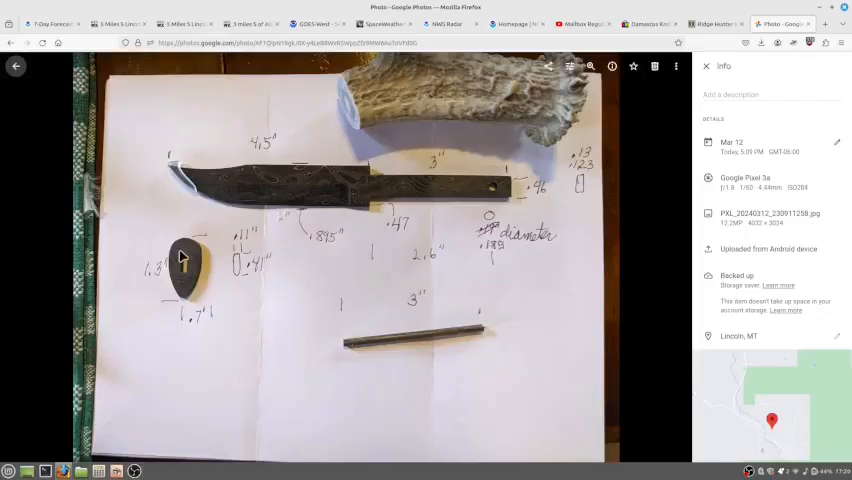
mouse_move(176, 316)
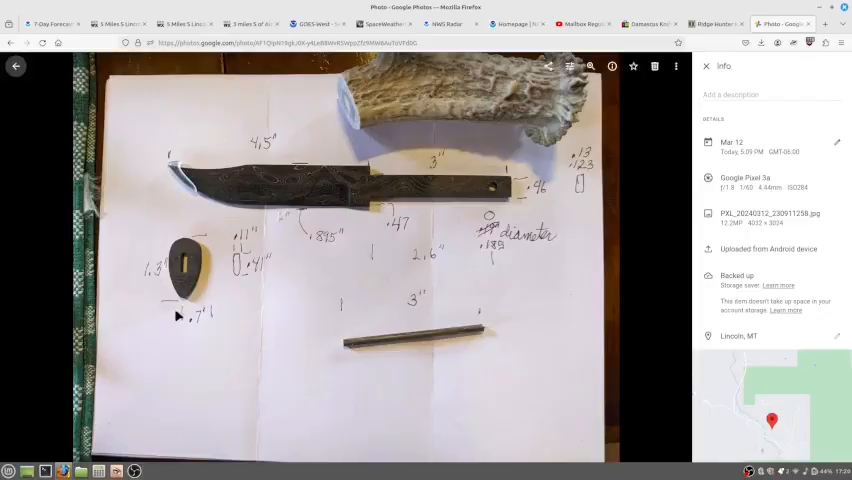
mouse_move(190, 270)
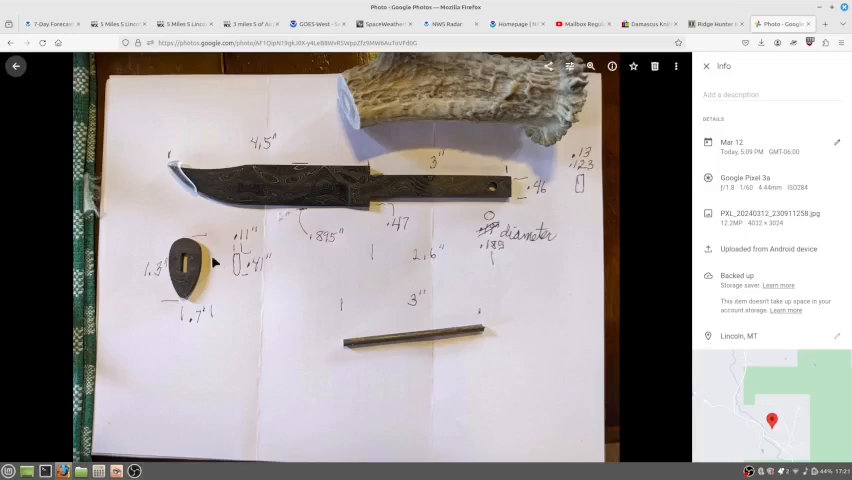
mouse_move(238, 260)
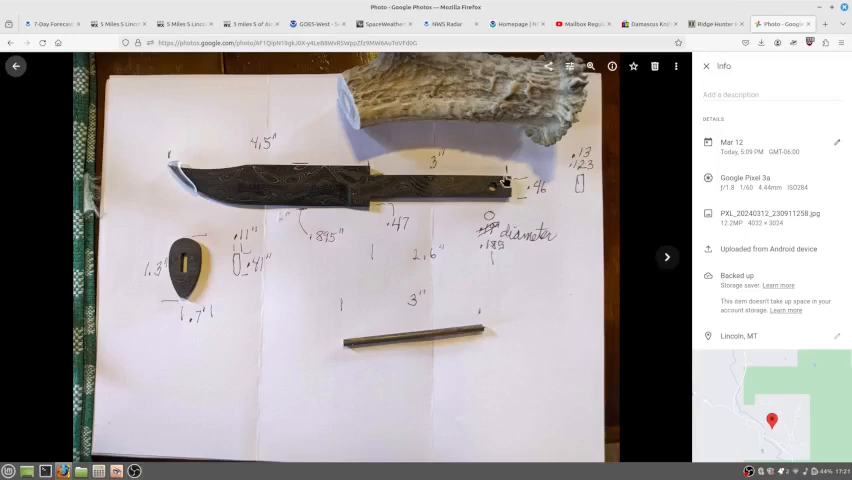
mouse_move(466, 196)
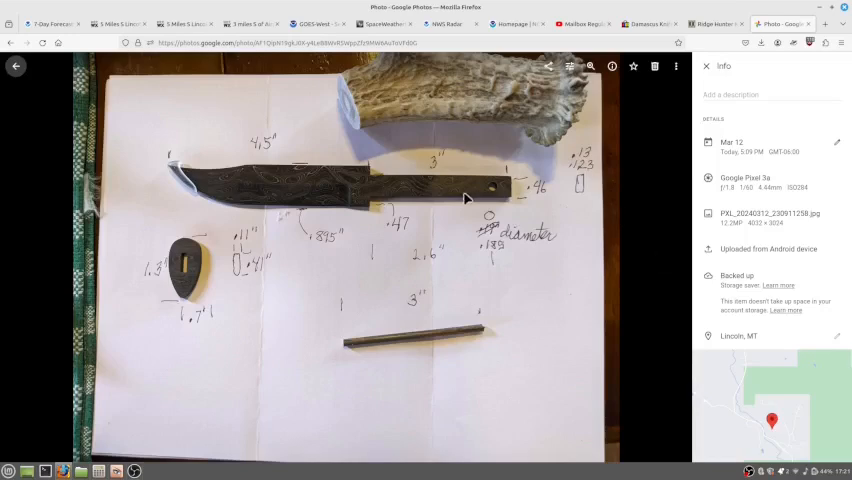
mouse_move(584, 192)
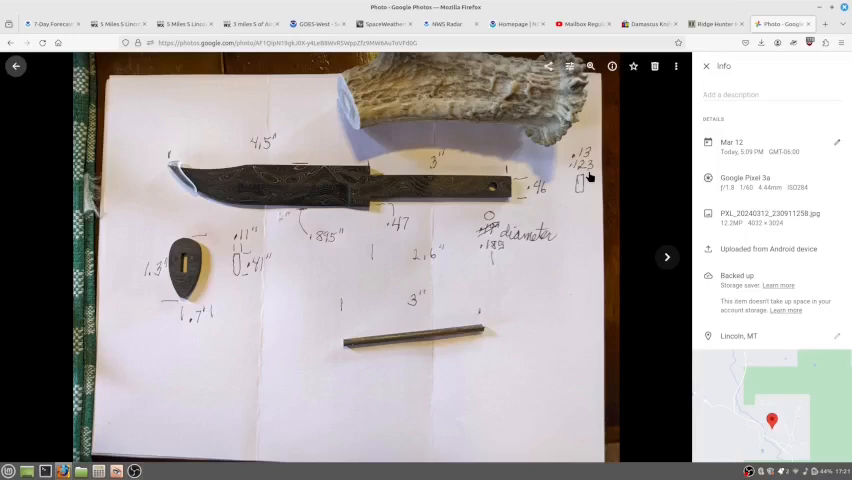
mouse_move(184, 280)
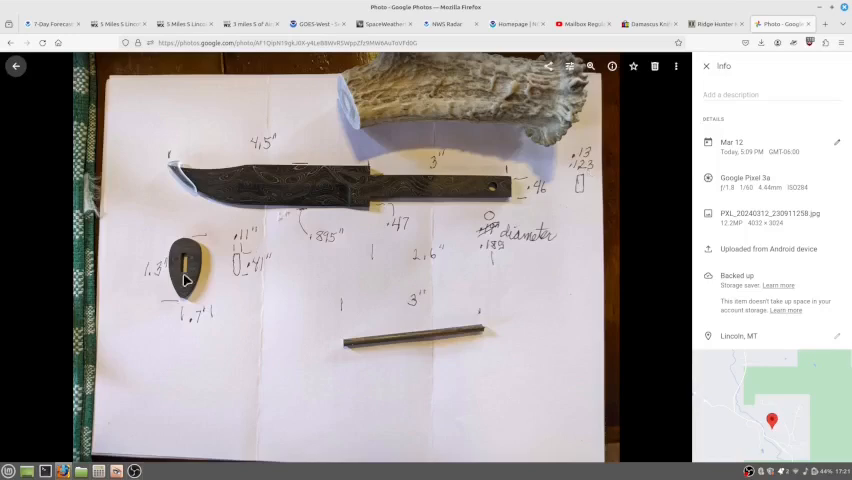
mouse_move(582, 192)
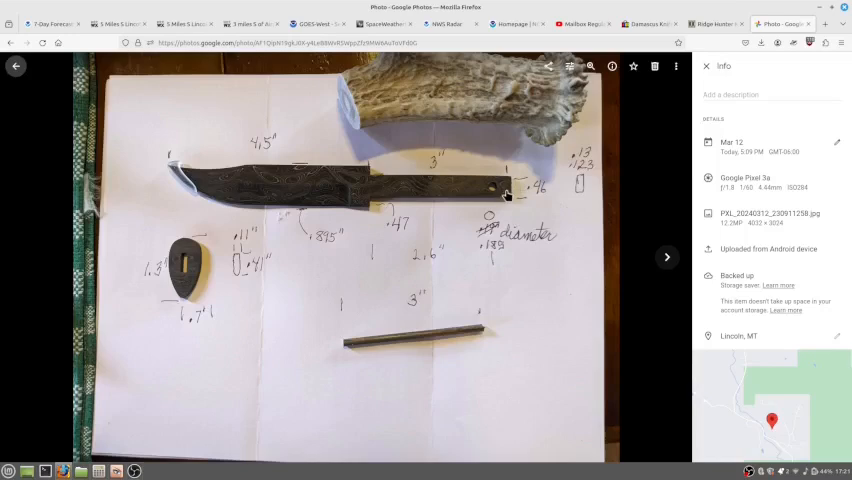
mouse_move(380, 192)
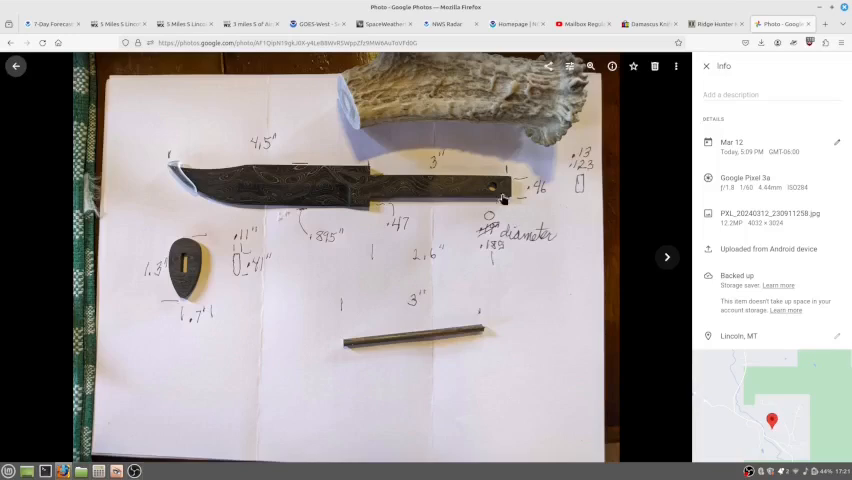
mouse_move(382, 184)
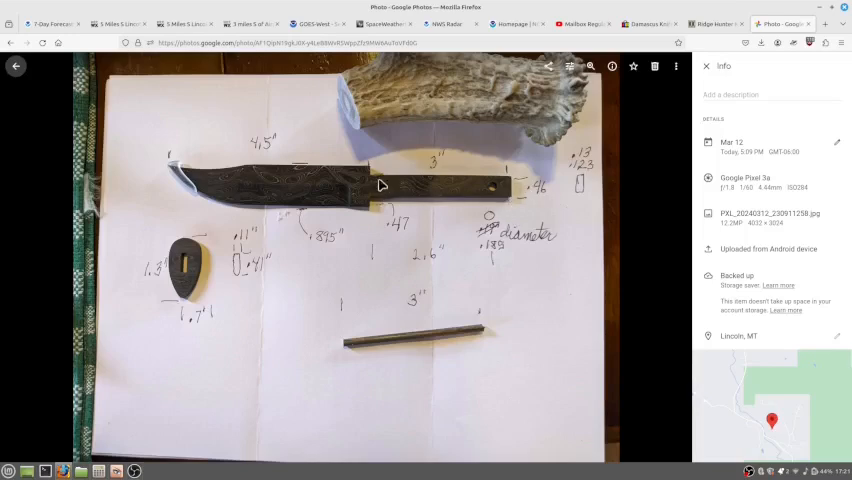
mouse_move(386, 204)
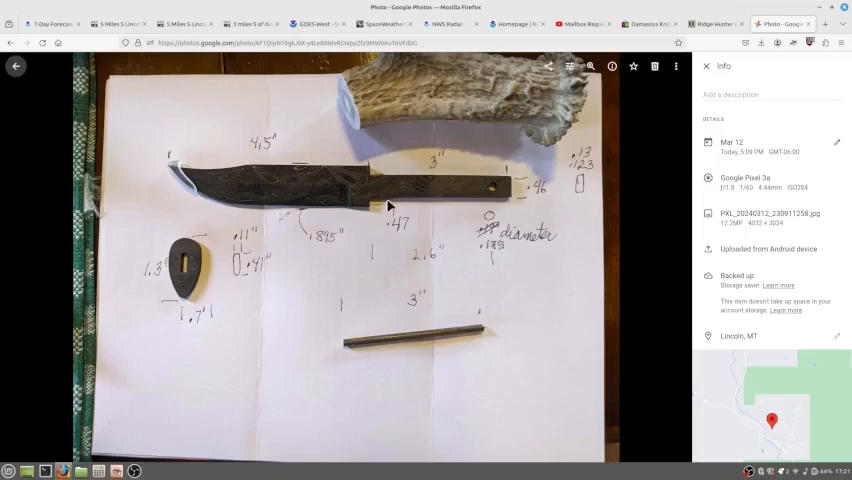
mouse_move(402, 316)
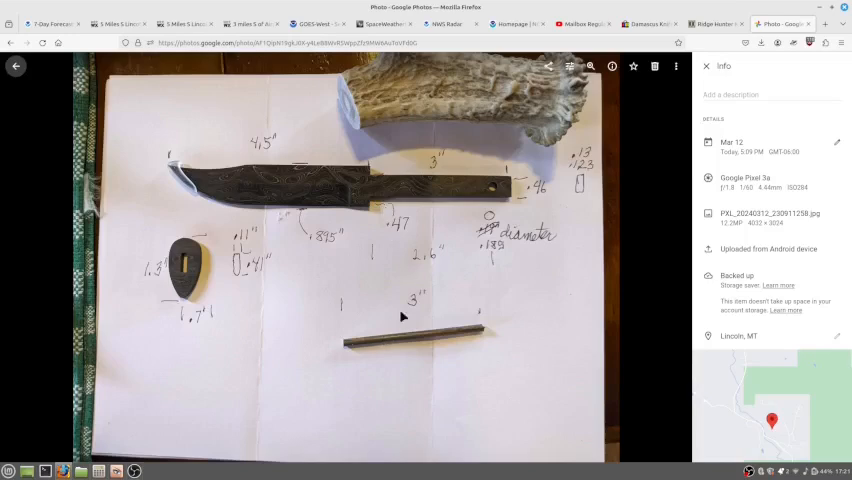
mouse_move(400, 340)
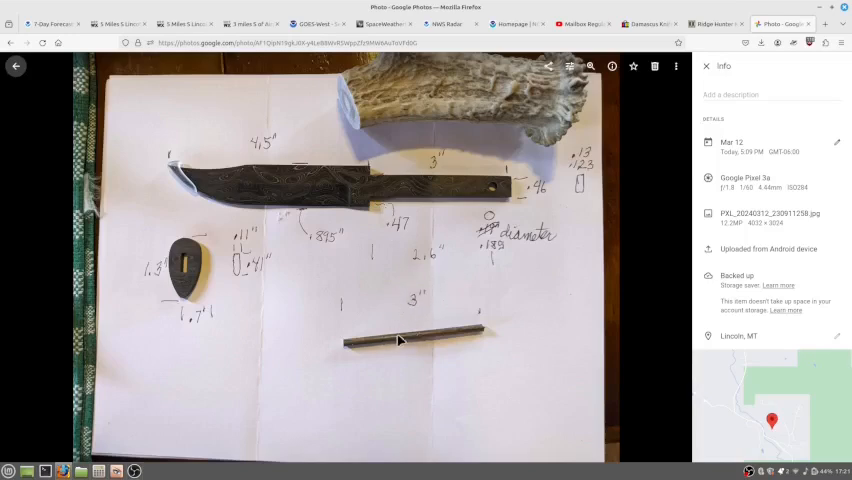
mouse_move(400, 312)
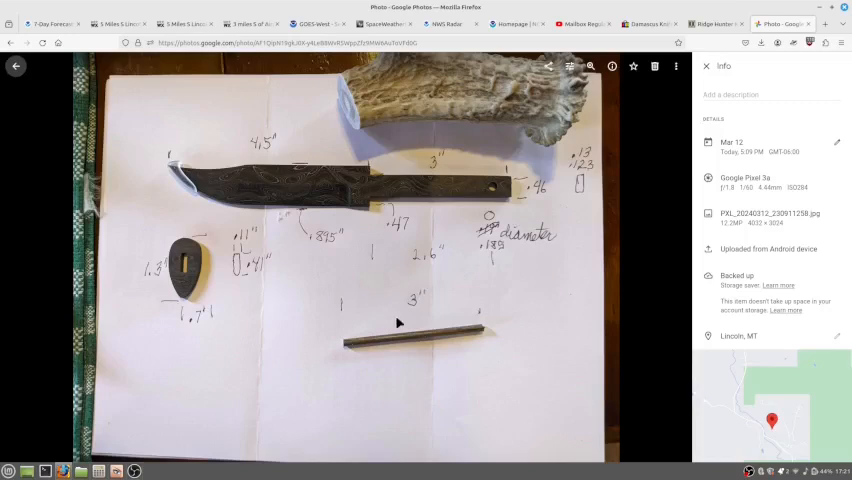
mouse_move(130, 470)
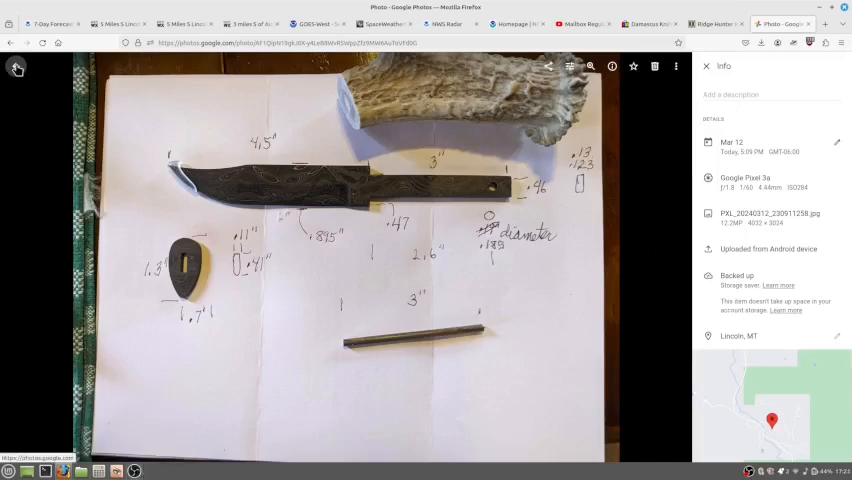
Return to the library and open the knife parts photo with a hand on the sheet.
left_click(16, 68)
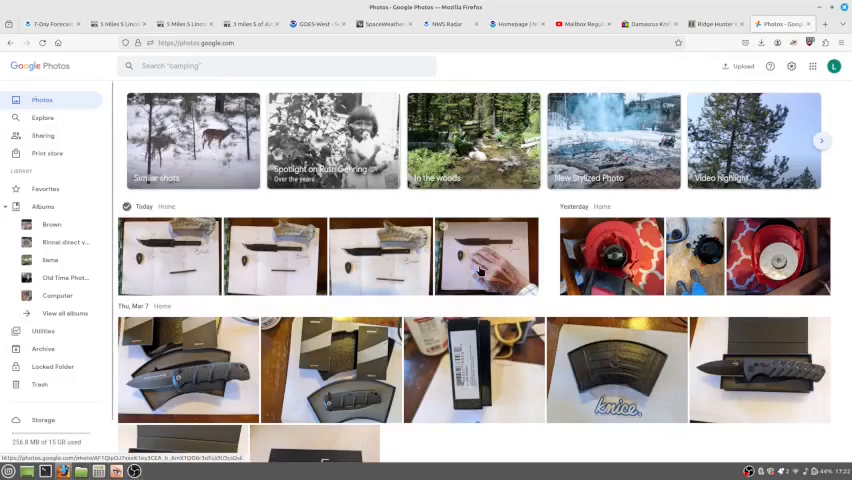
left_click(488, 256)
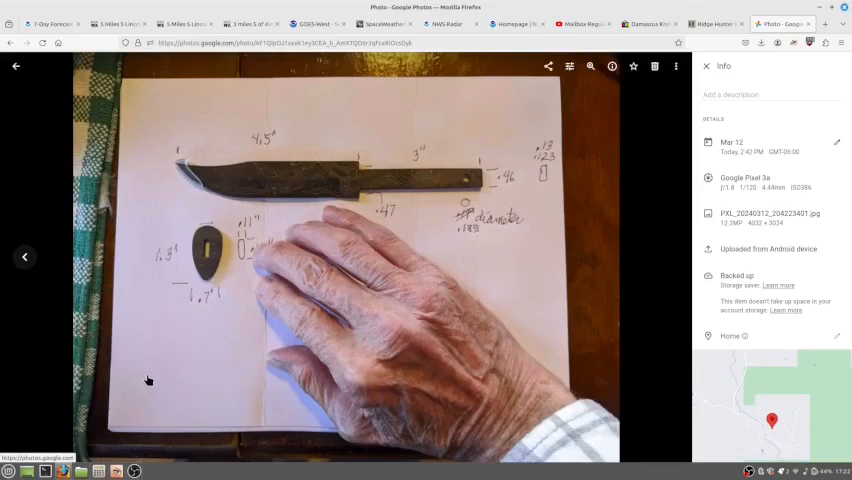
mouse_move(140, 378)
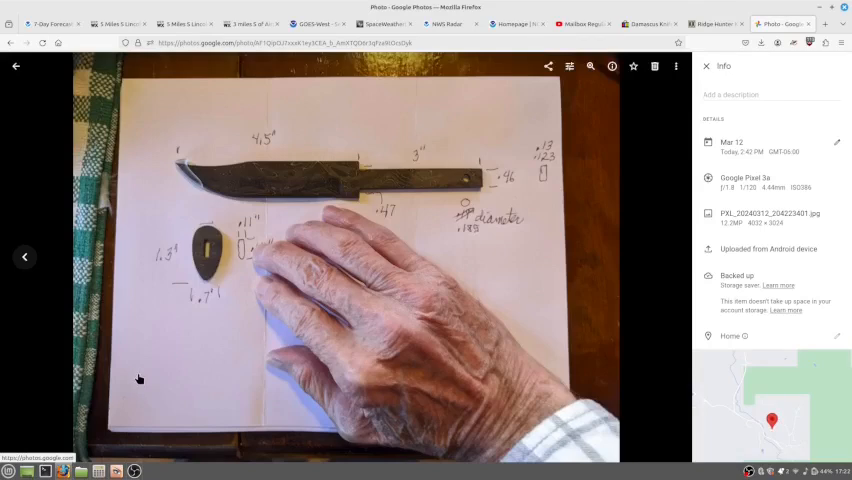
mouse_move(132, 374)
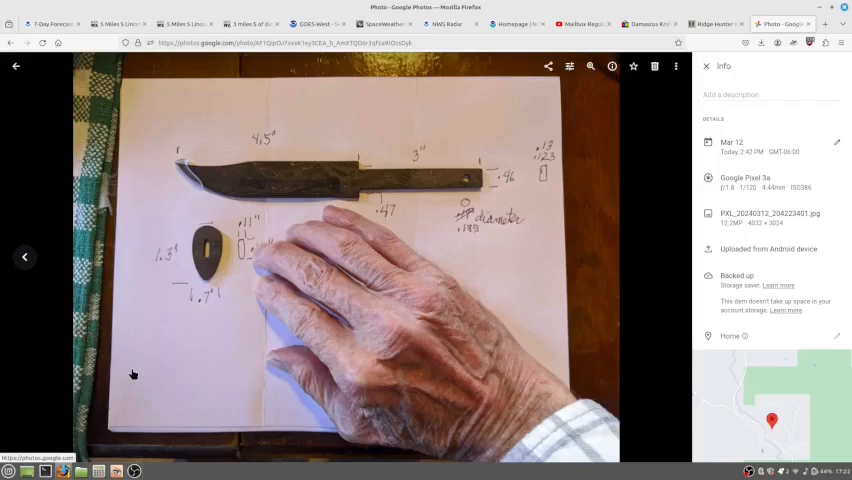